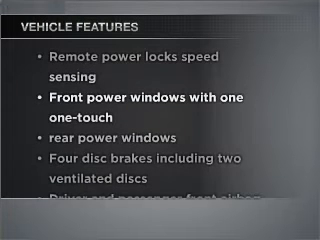
pyautogui.scroll(-3)
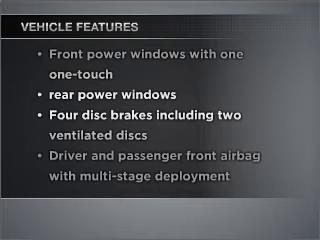